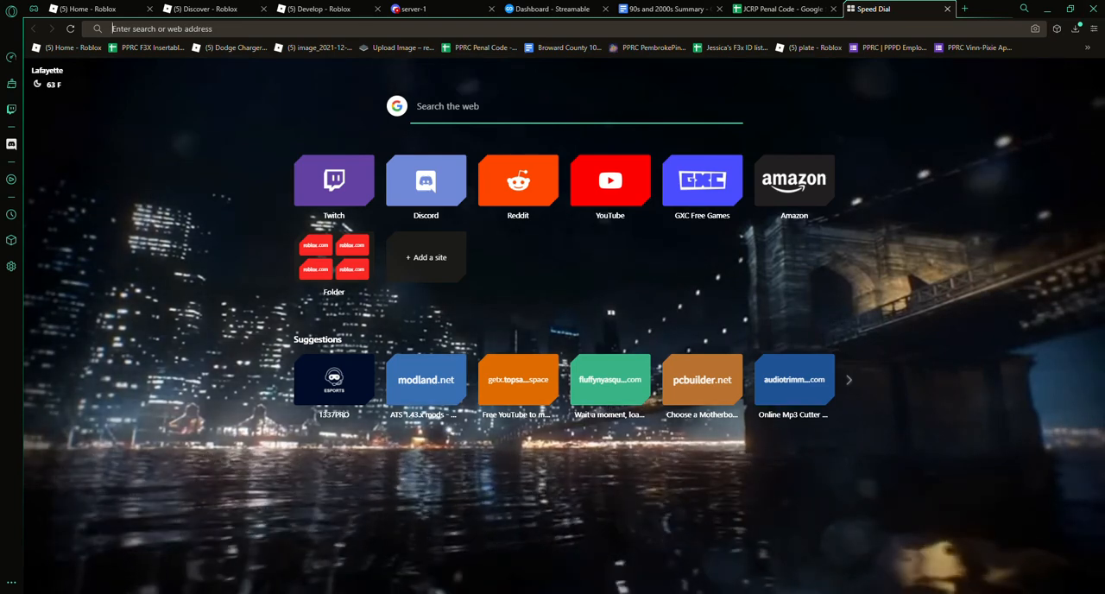
left_click(664, 9)
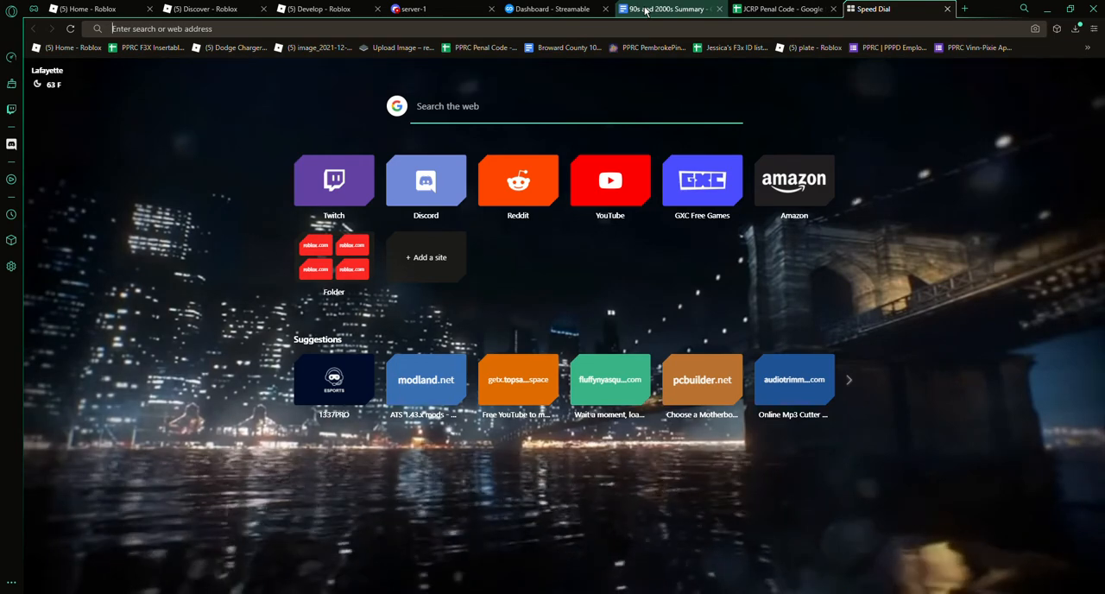